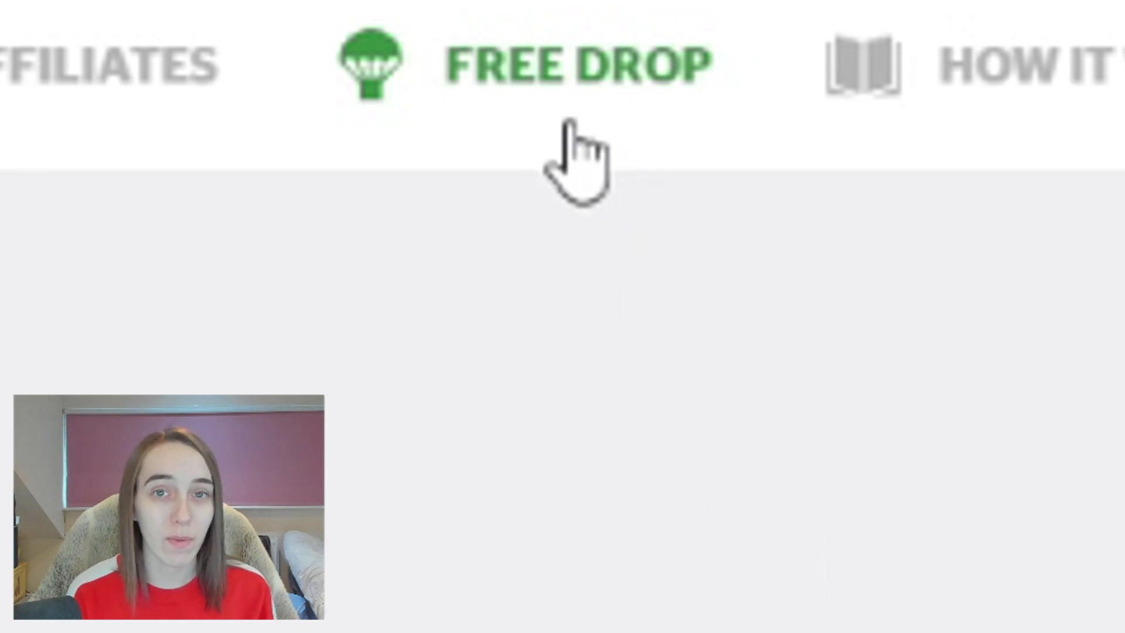
- Enter the promo code 'mercy' in the deposit panel
click(574, 64)
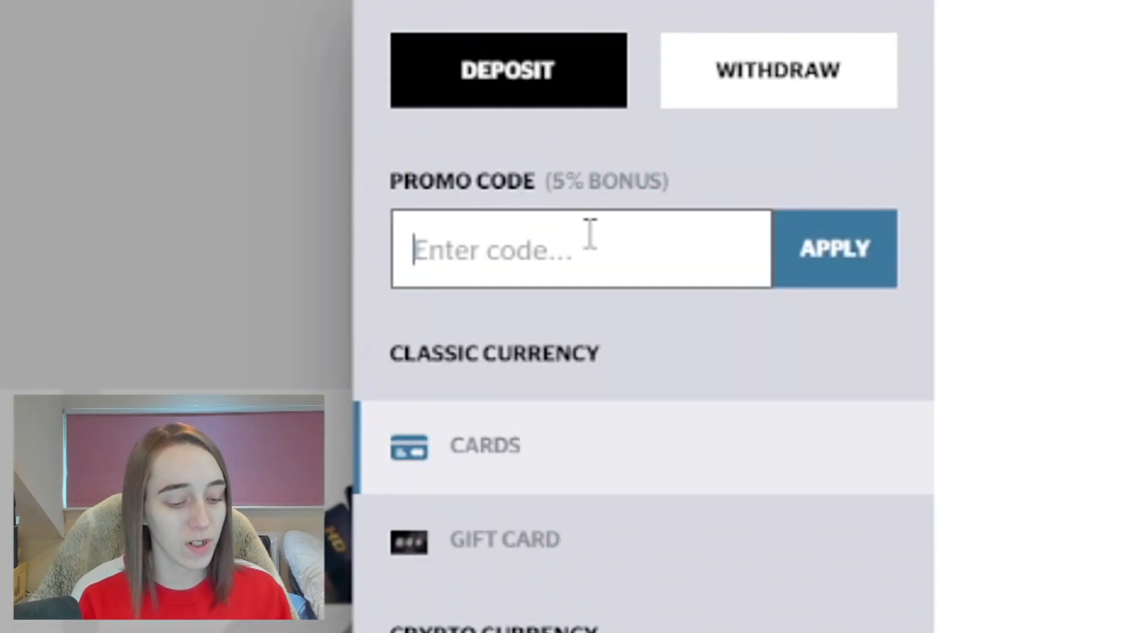
text(mercy)
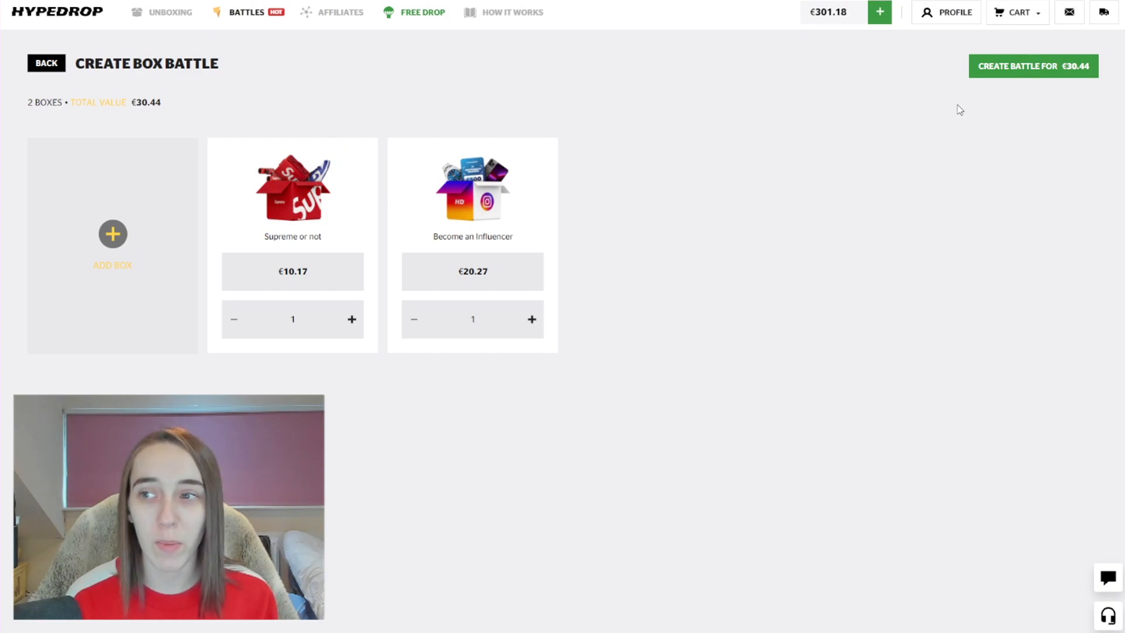
- Create the €30.44 battle, play it against a bot for €185.25, then rerun the same battle
click(1033, 66)
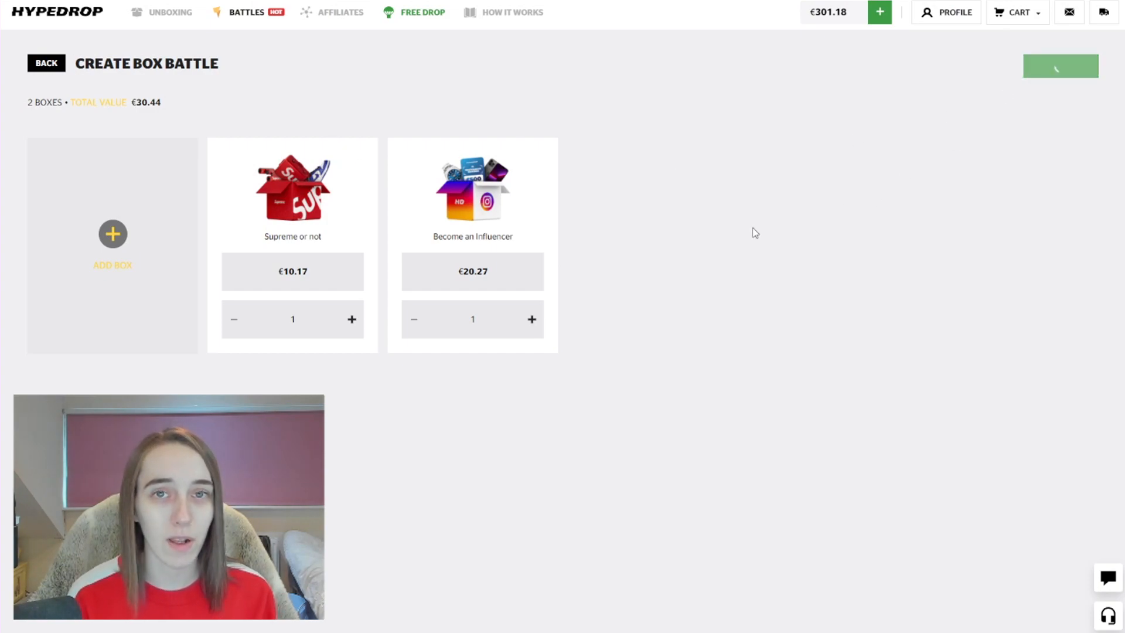
click(1058, 66)
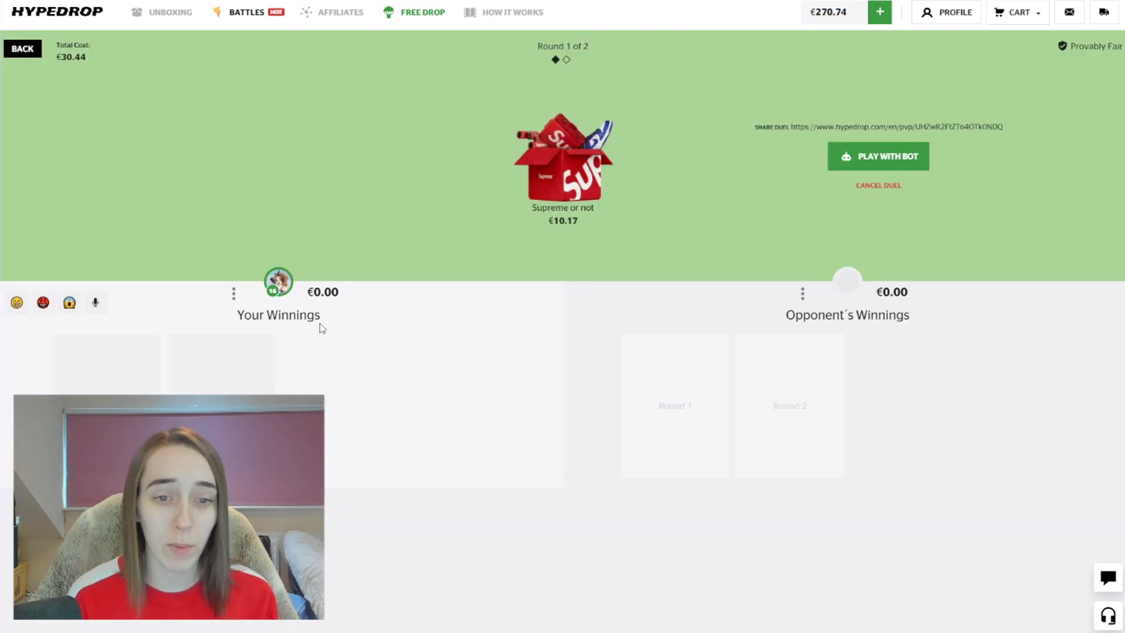
mouse_move(845, 187)
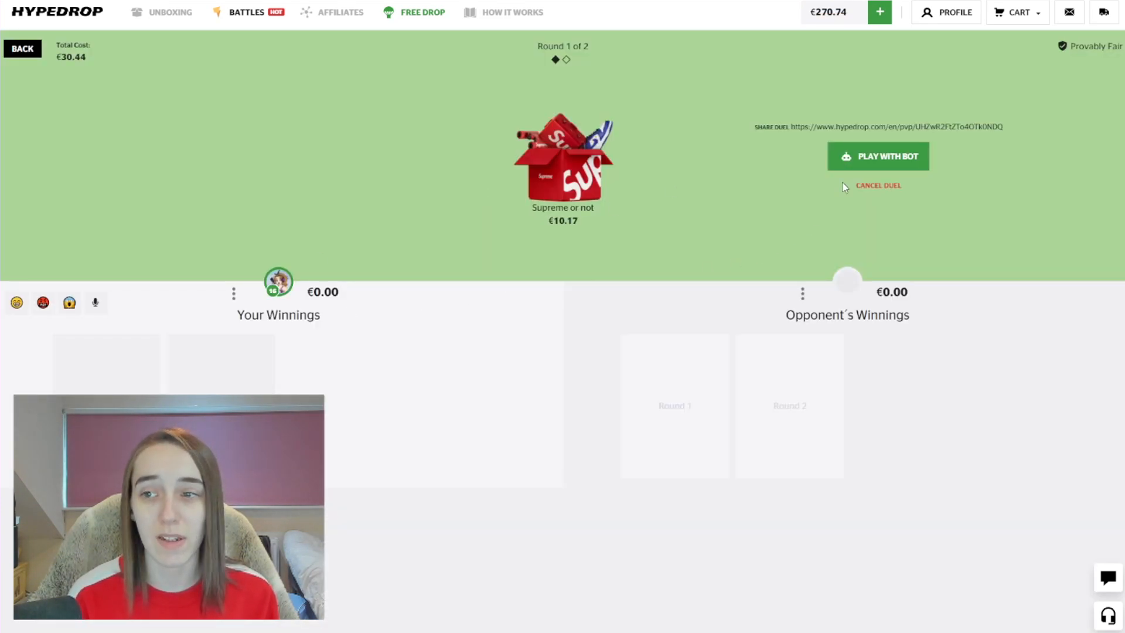
click(878, 156)
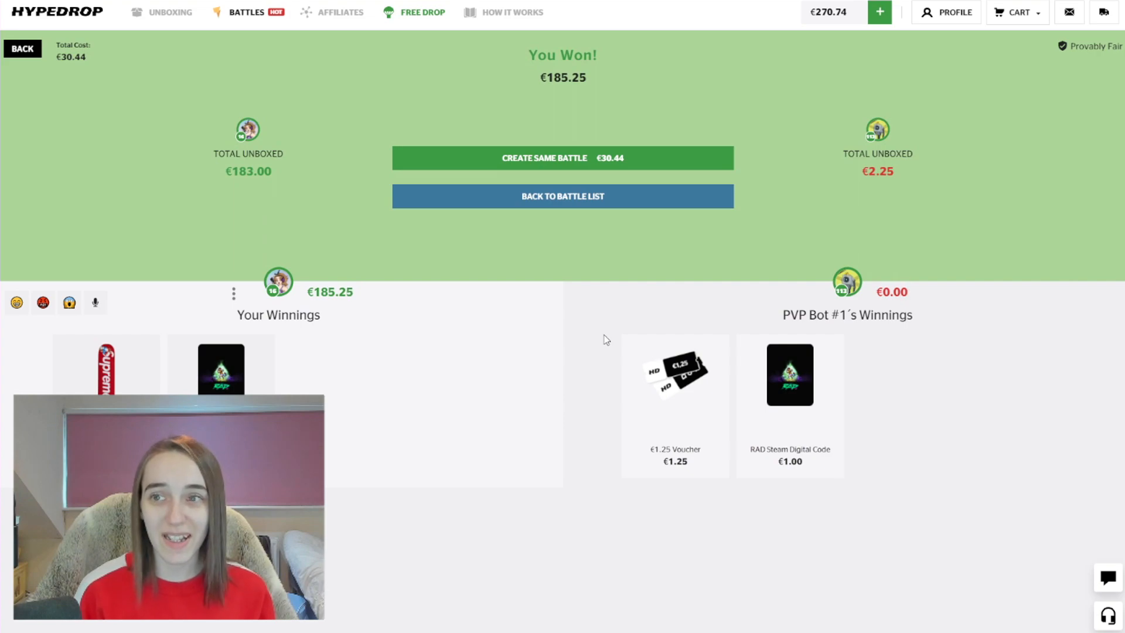
mouse_move(638, 167)
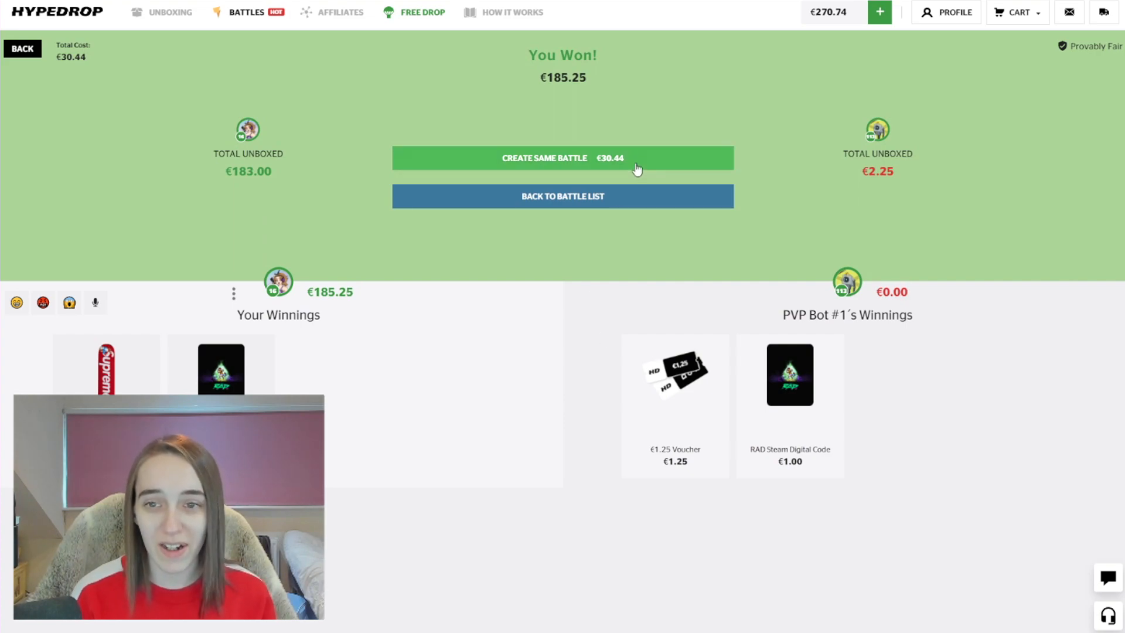
click(562, 158)
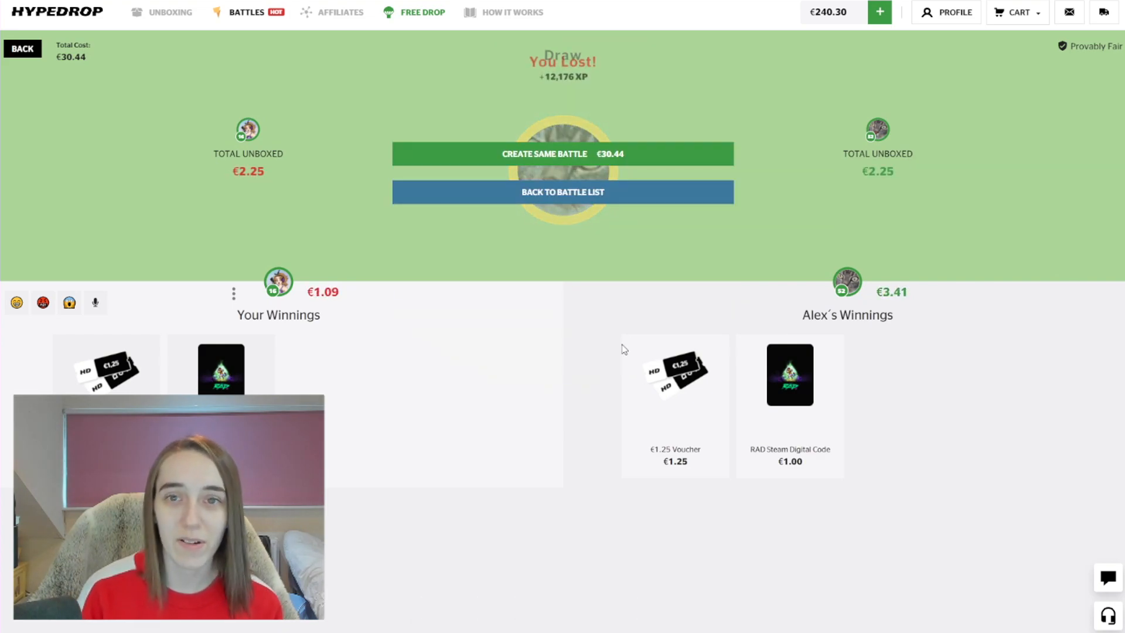
- Create the €39.91 Bogo madness battle, win €3.00 against a bot, and start the next battle
click(562, 153)
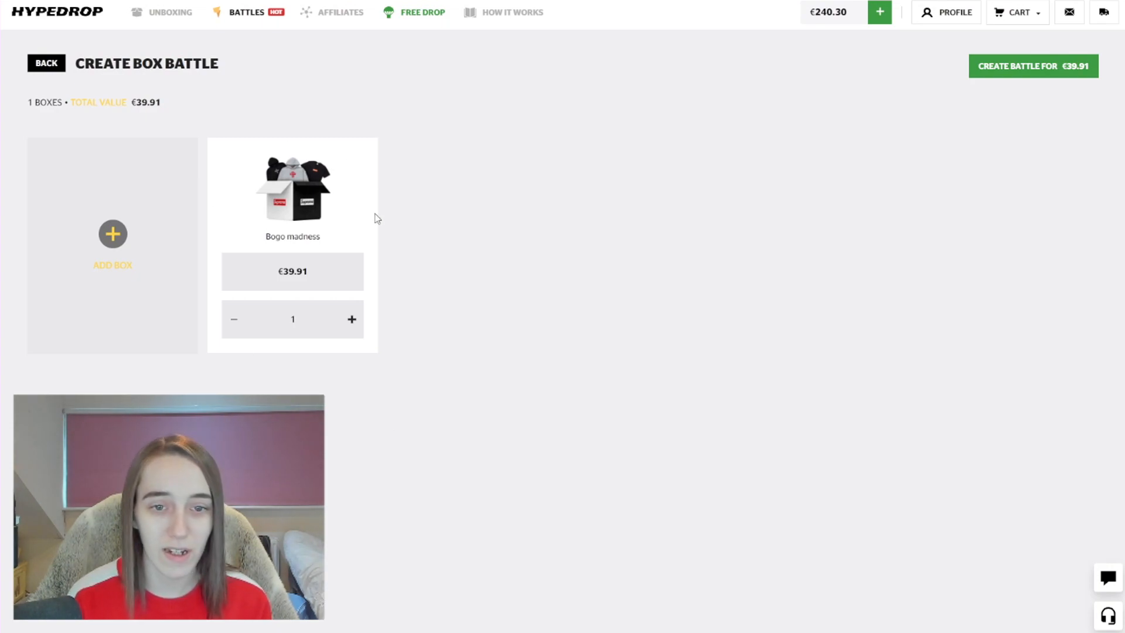
click(1033, 66)
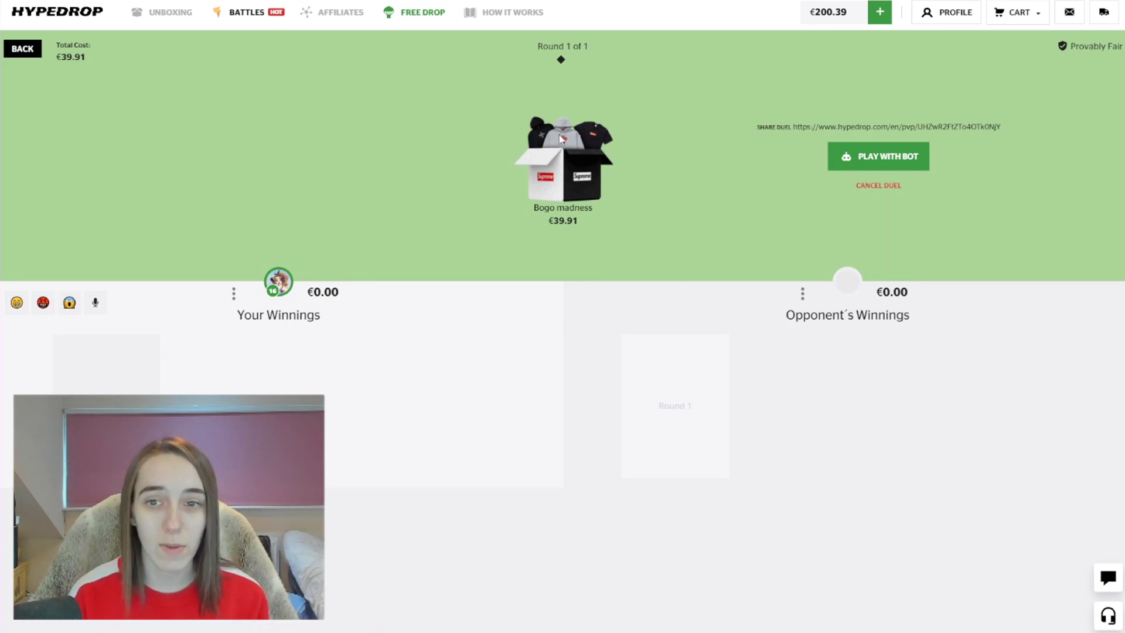
click(878, 156)
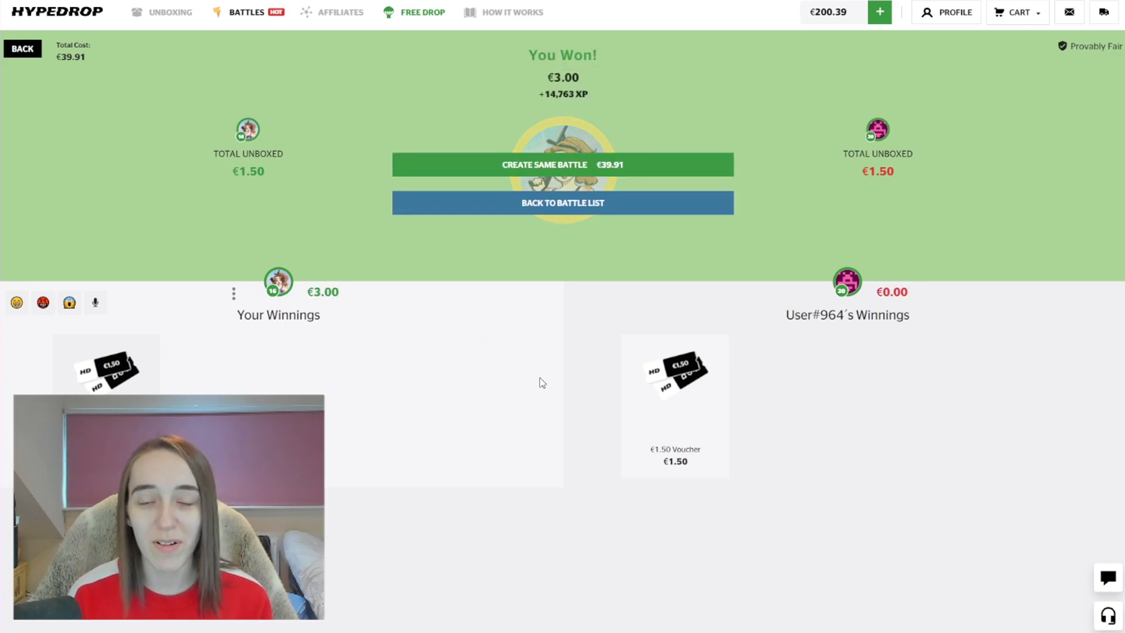
click(563, 203)
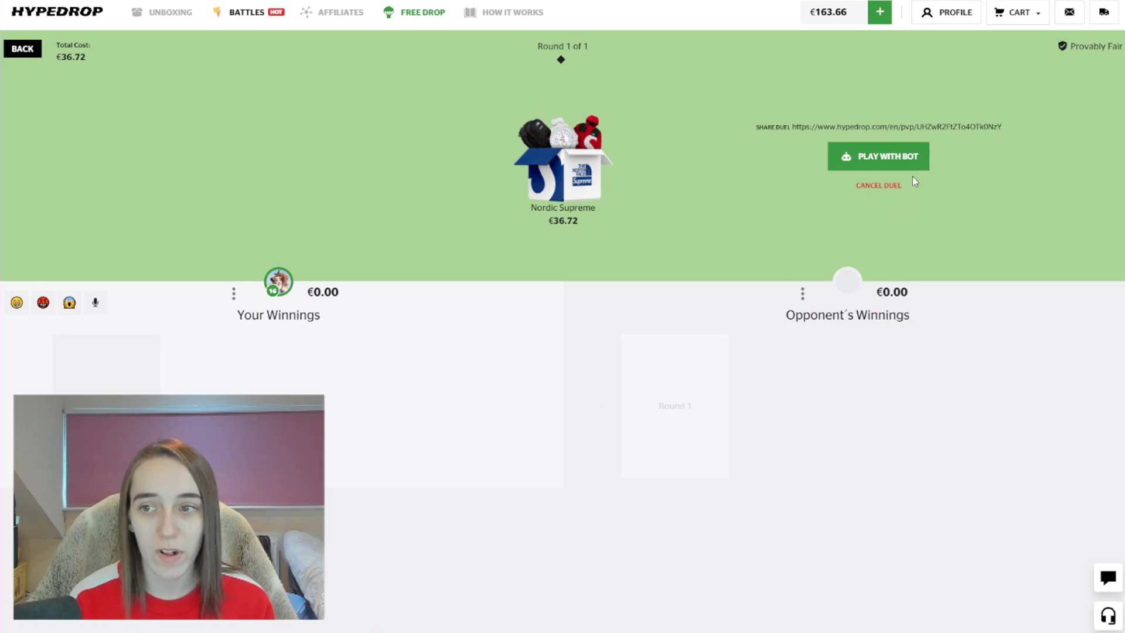
- Win the Nordic Supreme battle against a bot for €82.00, then begin a Cold Hearts battle
click(878, 156)
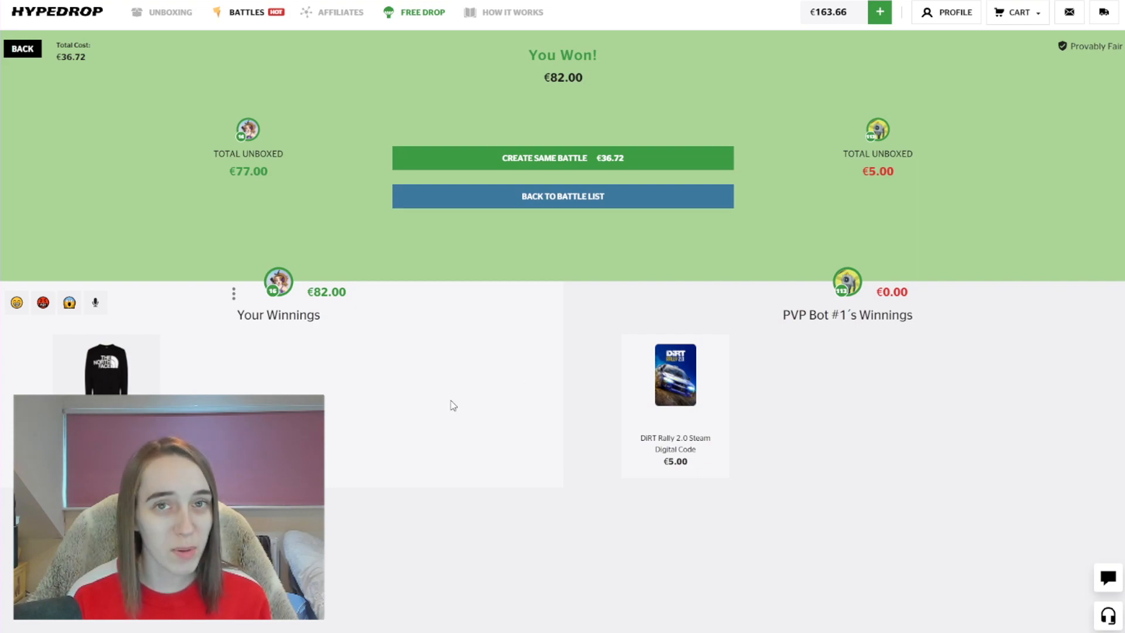
click(562, 158)
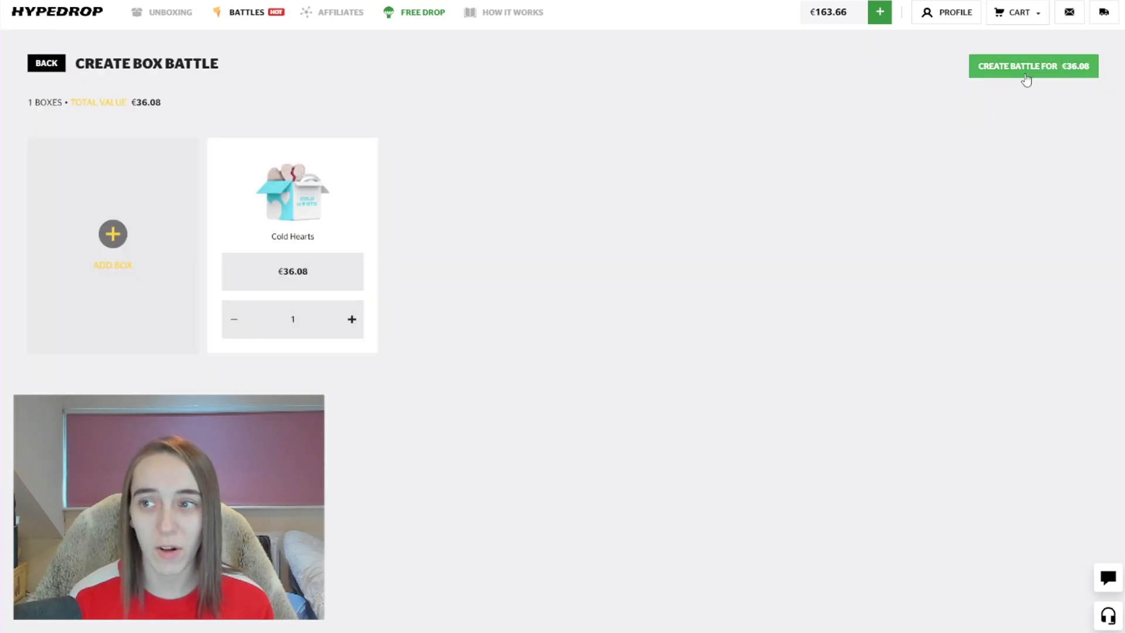
- Create the €36.08 Cold Hearts battle and bring in a bot opponent
click(1031, 66)
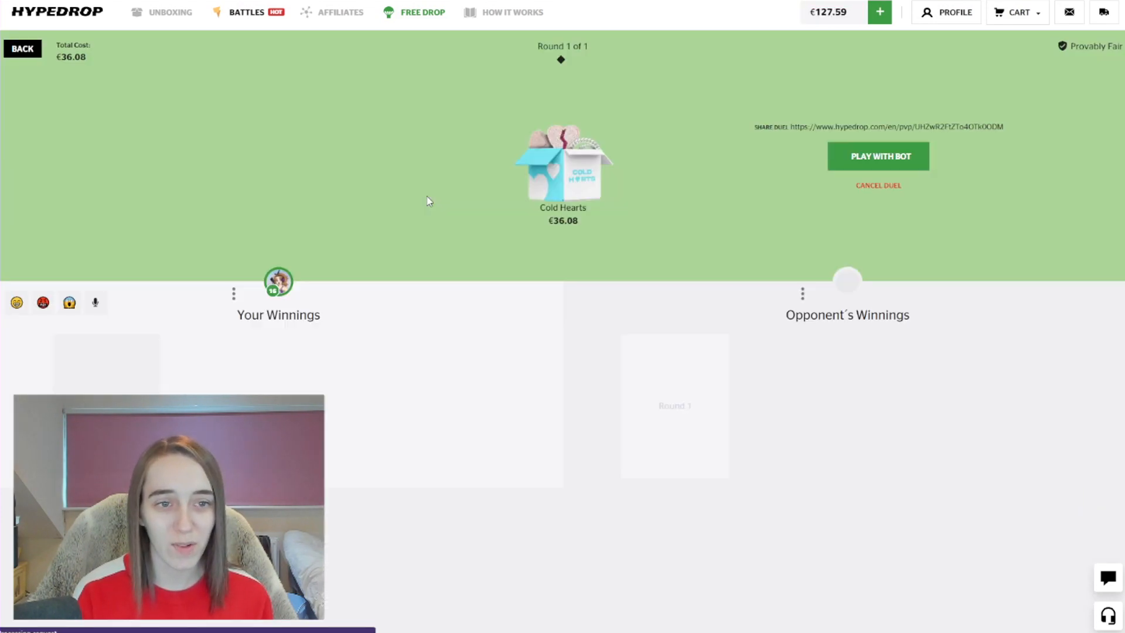
click(877, 156)
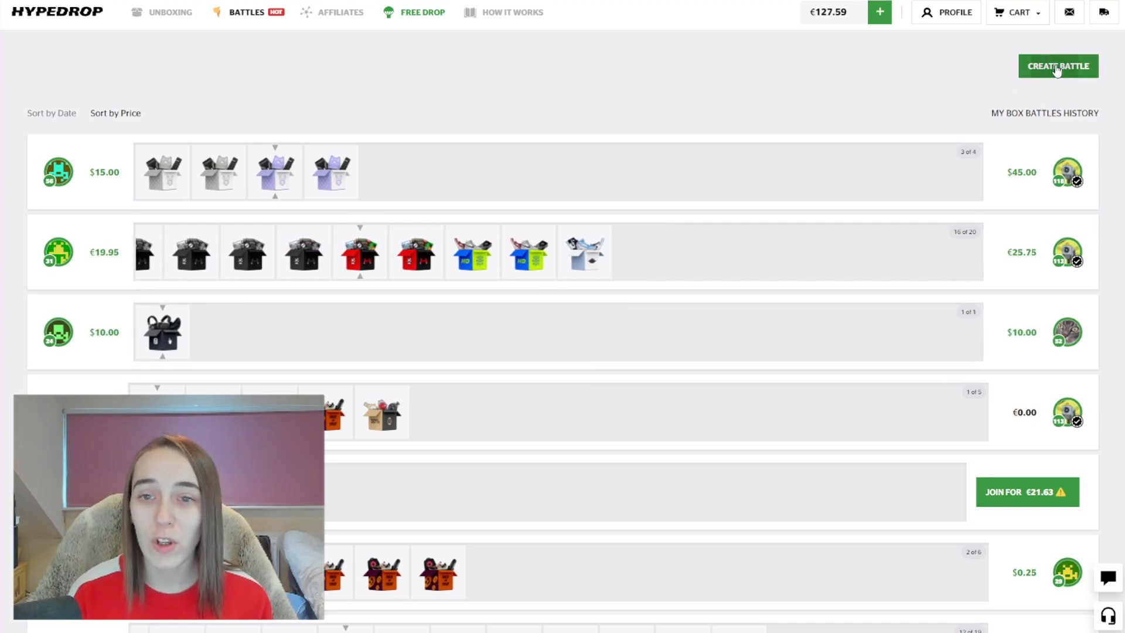
- Create the €56.99 Become an Influencer and Nordic Supreme battle and play it through to a loss
click(1057, 66)
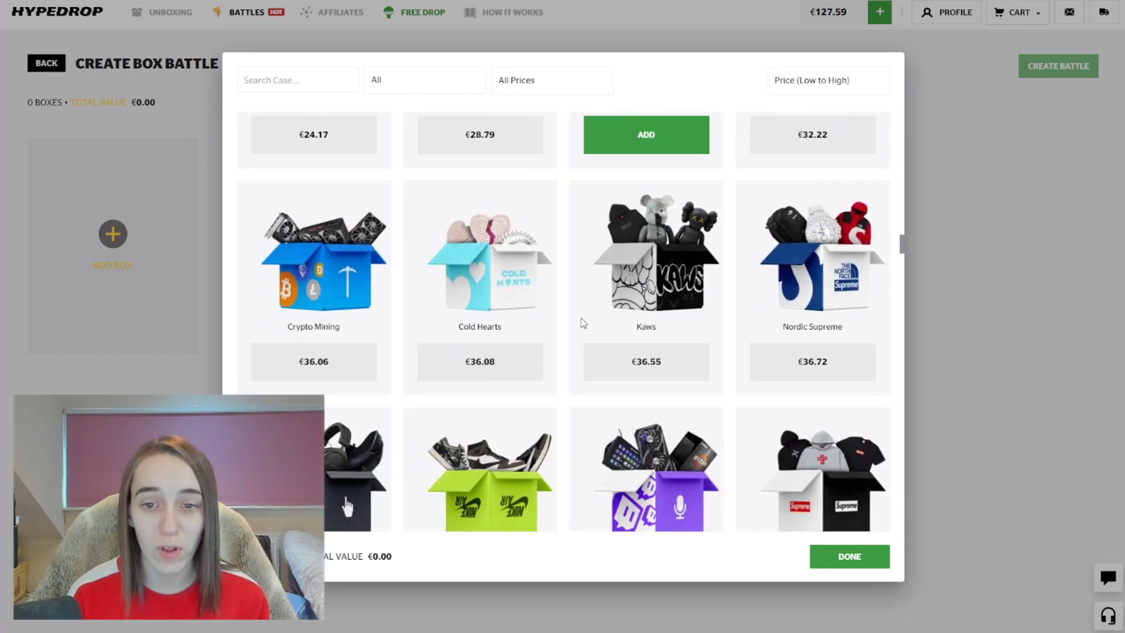
scroll(down, 3)
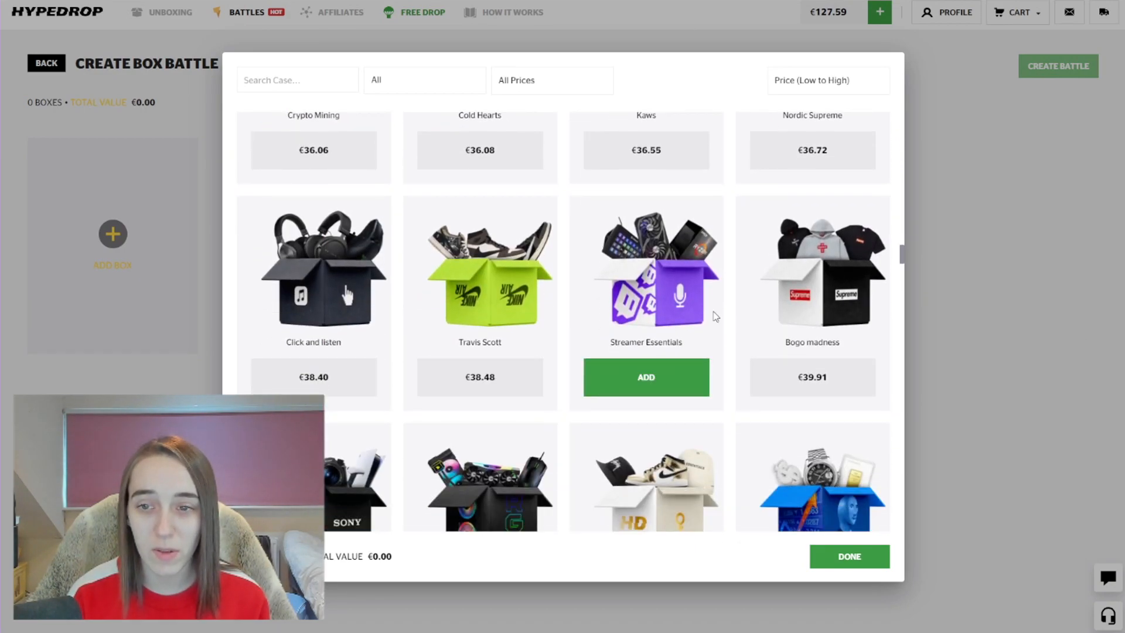
click(848, 555)
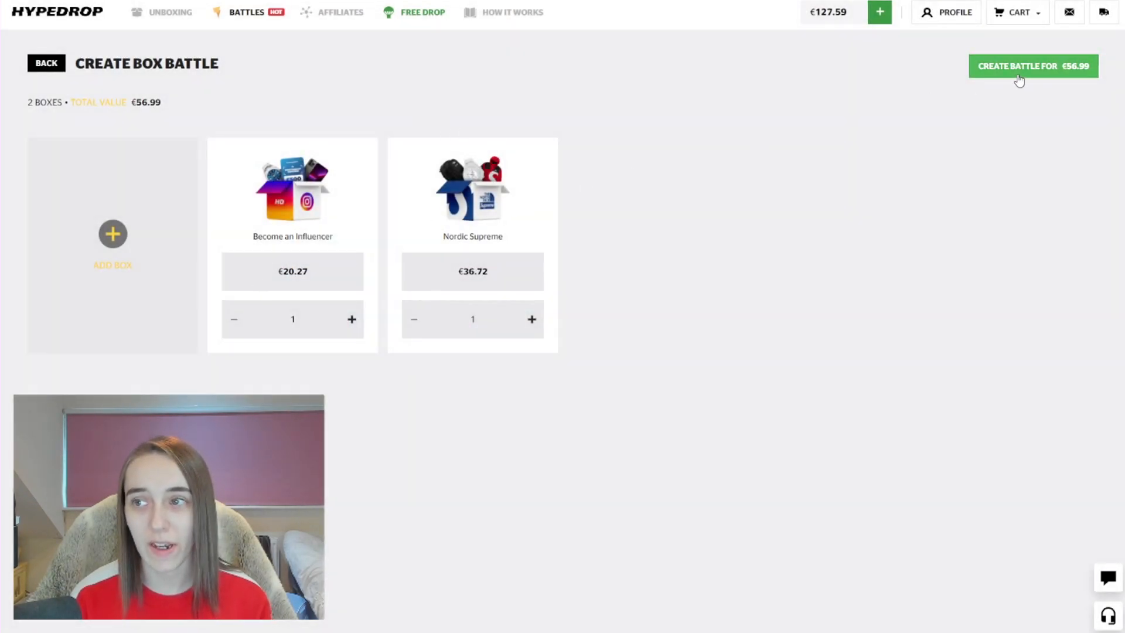
click(1034, 65)
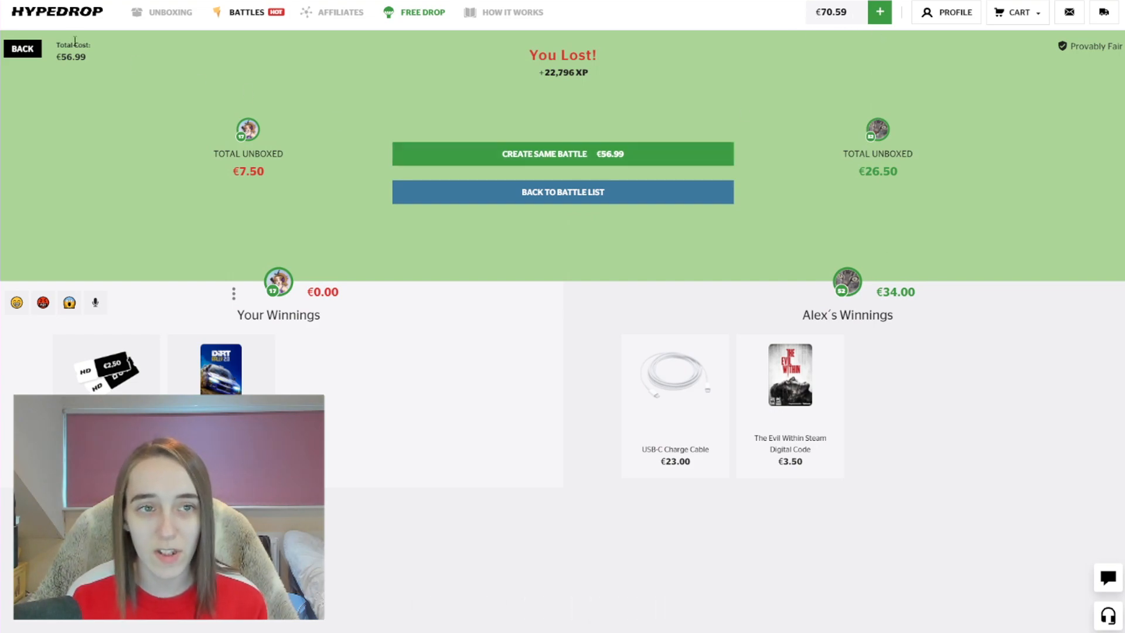
- Create the €70.35 three-box battle from the cart and play it against a bot
click(1016, 12)
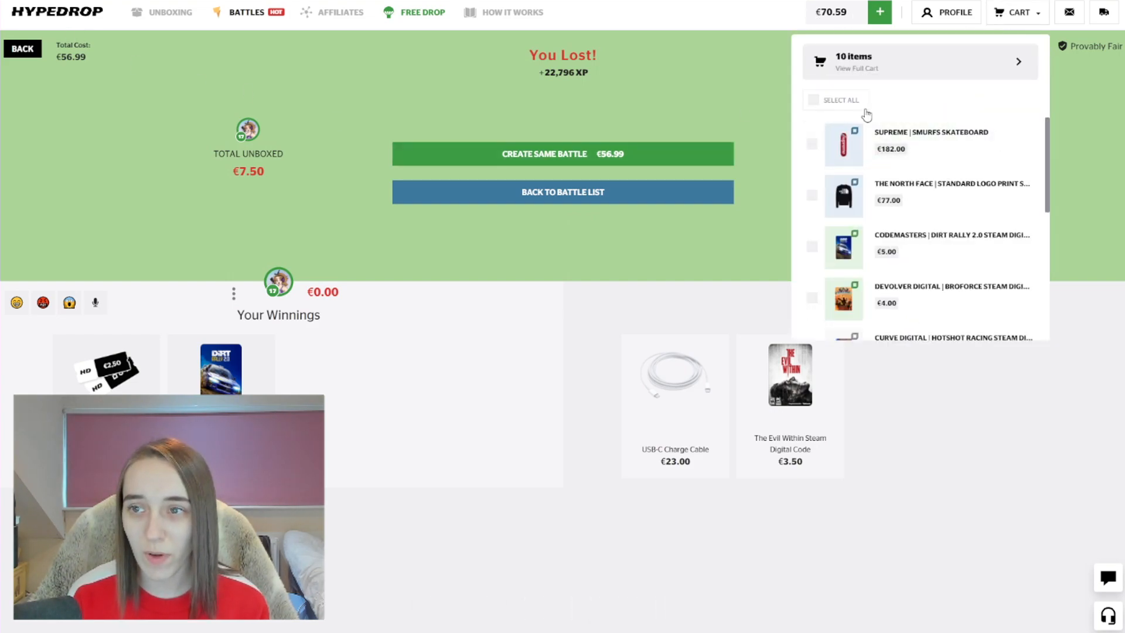
click(841, 100)
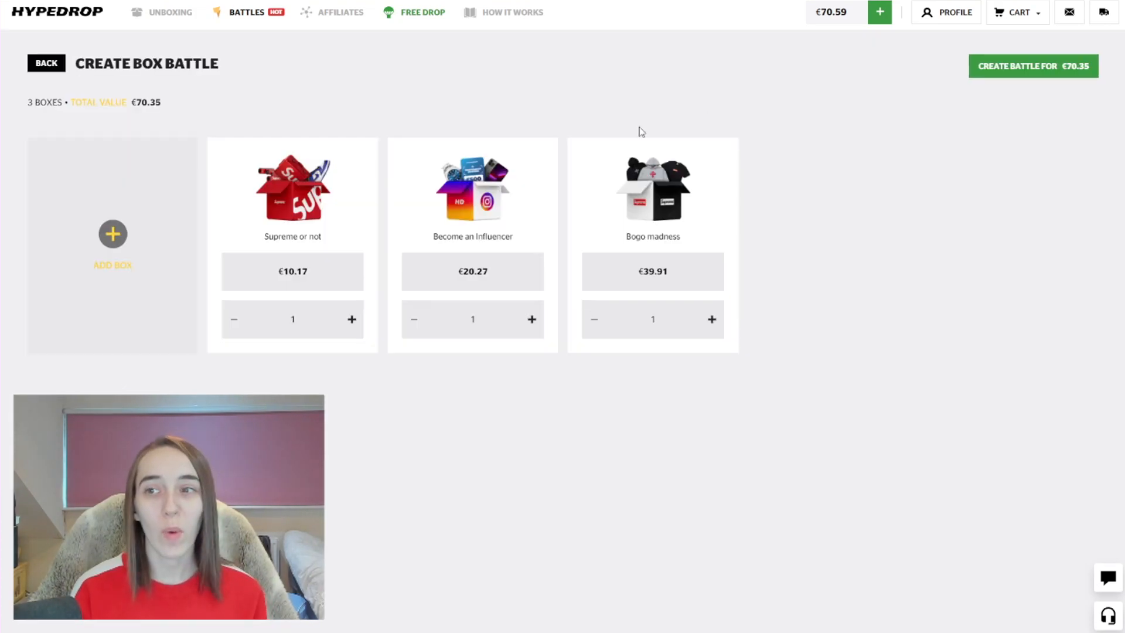
click(1033, 65)
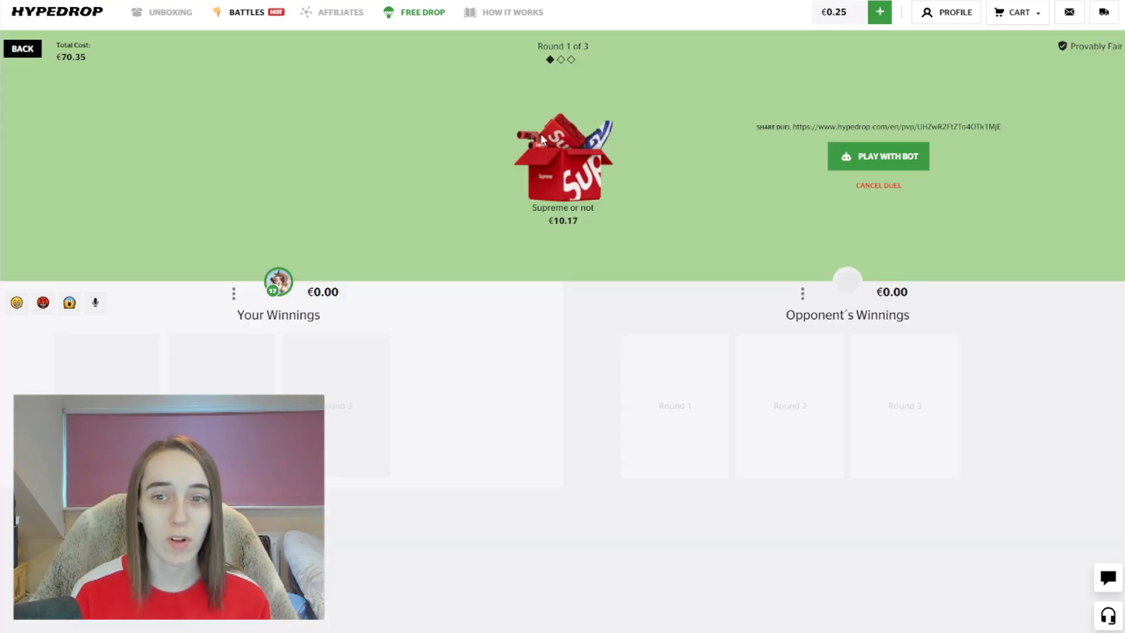
click(877, 156)
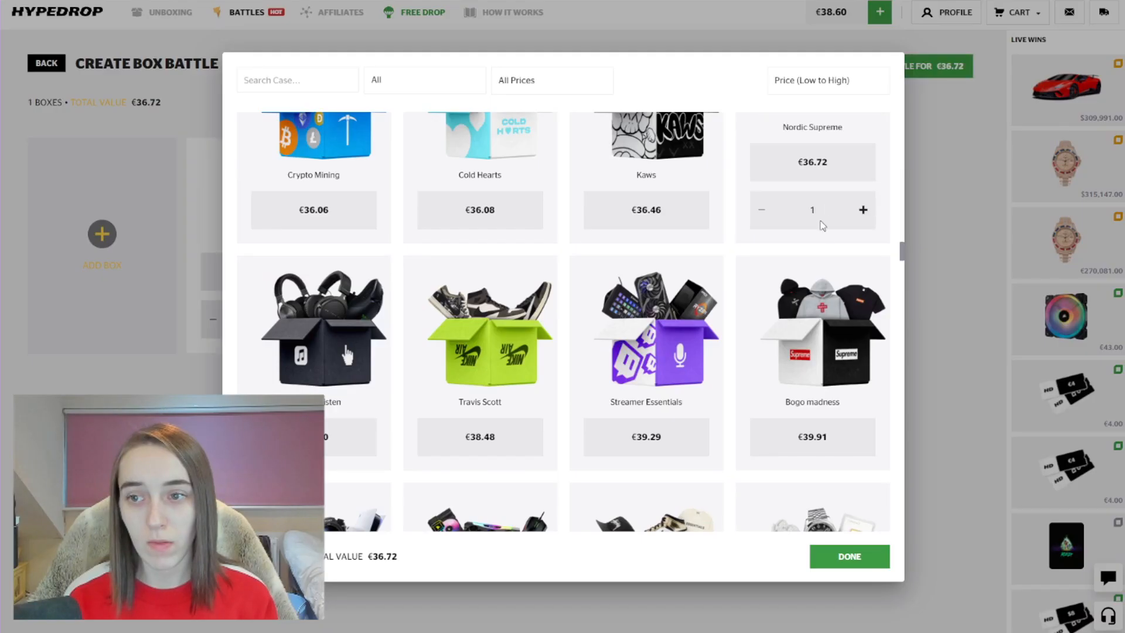
- Create the €36.72 Nordic Supreme battle and win €70.00 against the bot's €3.50
click(849, 555)
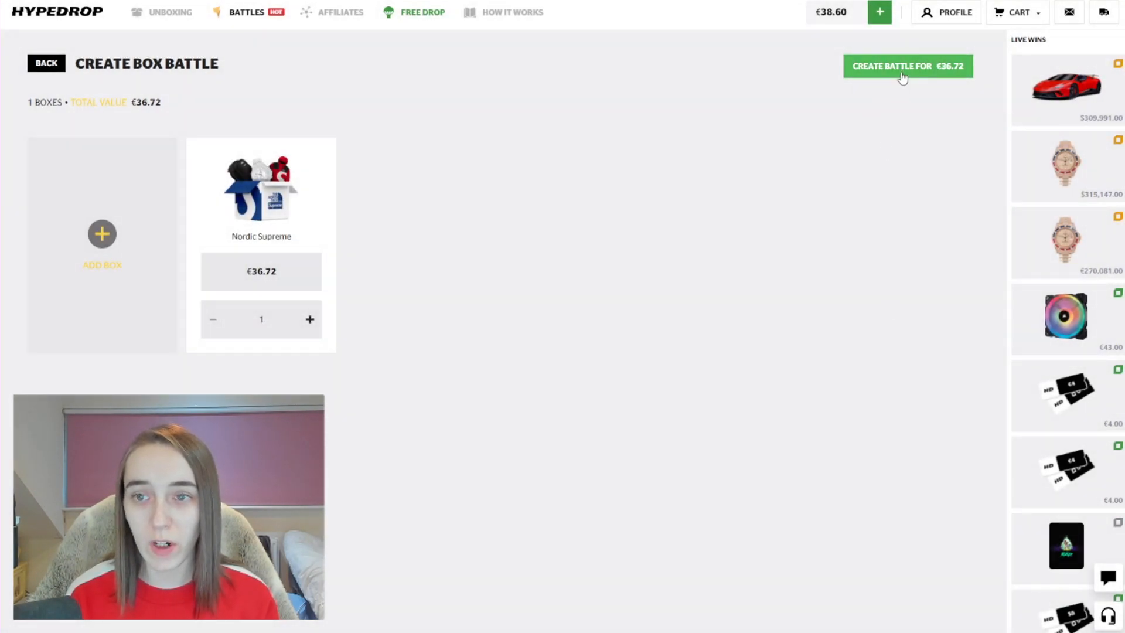
click(907, 65)
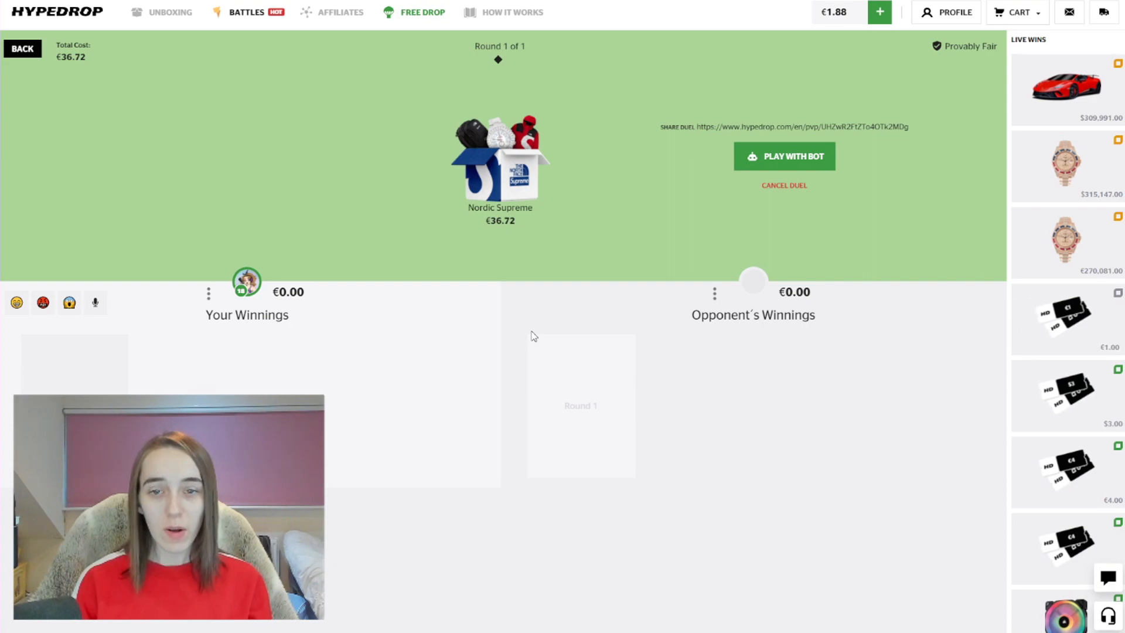
click(784, 155)
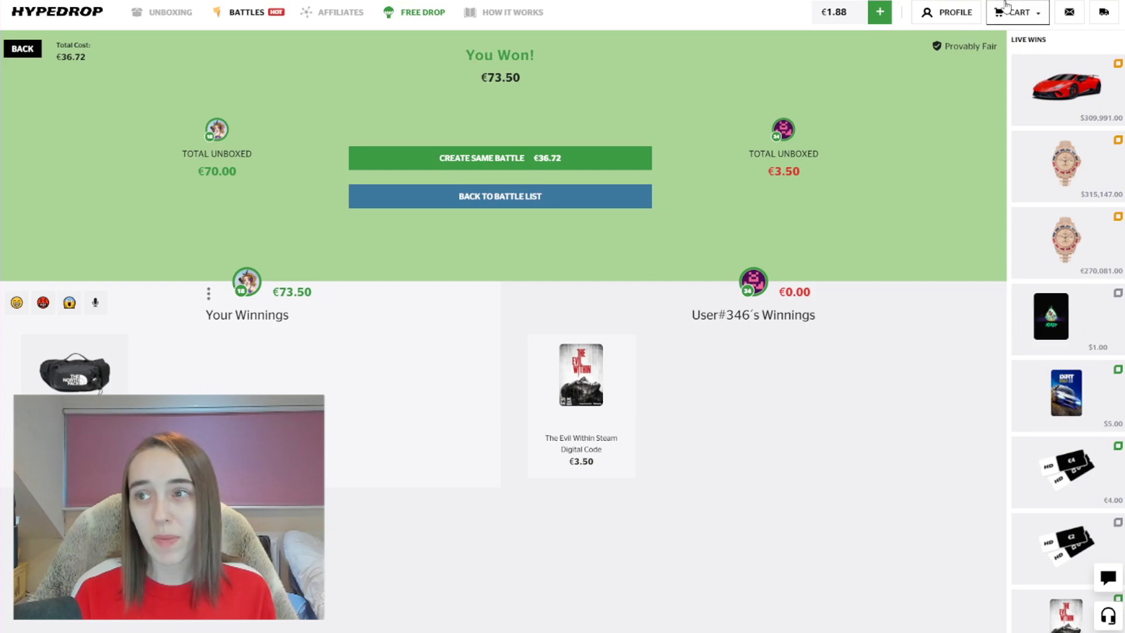
- View the full 12-item cart, list exchange items affordable under €349.50, and bring up the wallet
click(1015, 12)
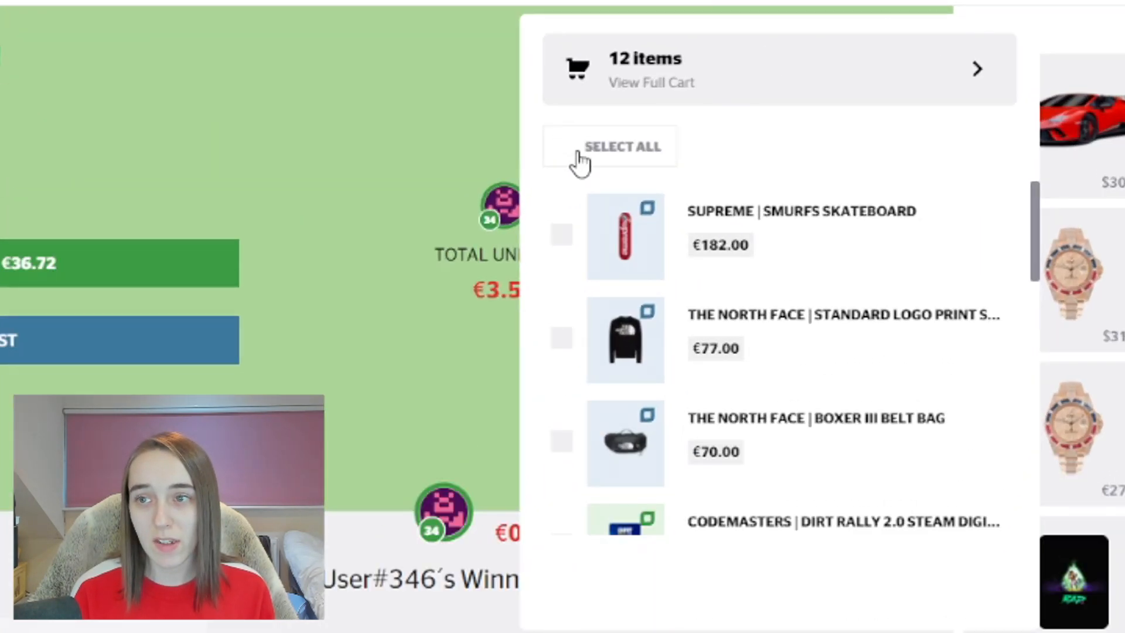
click(622, 146)
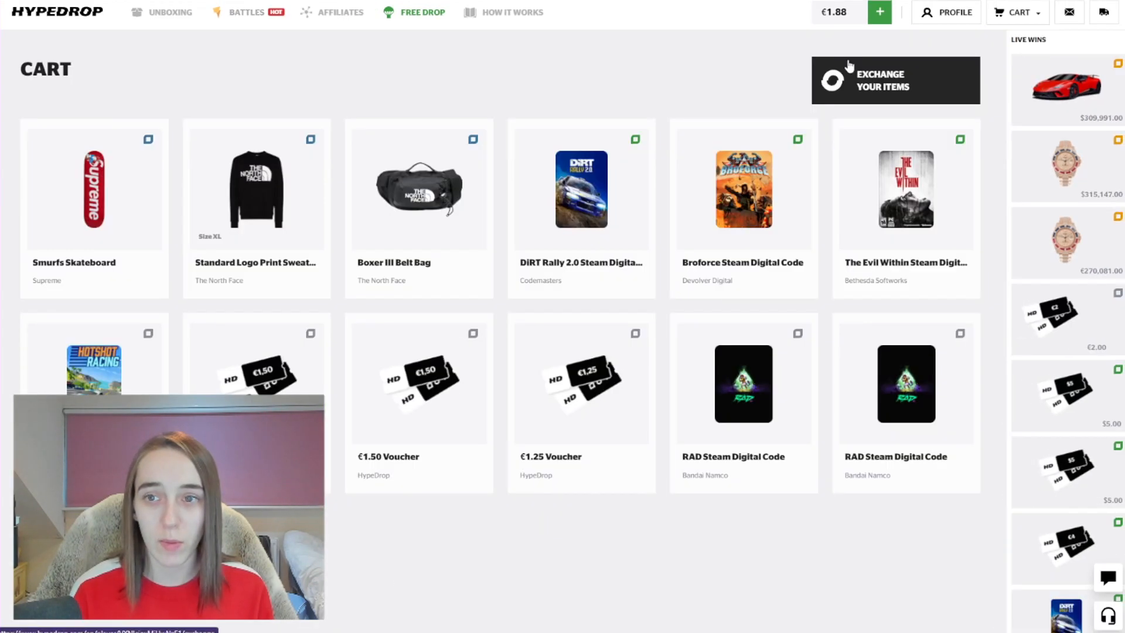
click(895, 80)
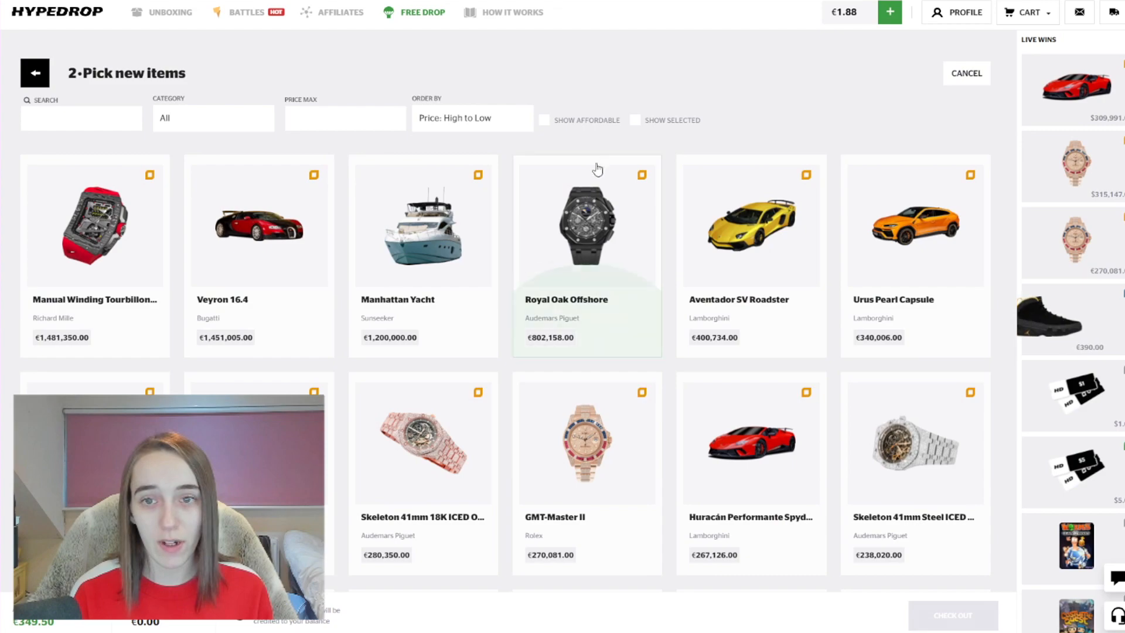
click(542, 120)
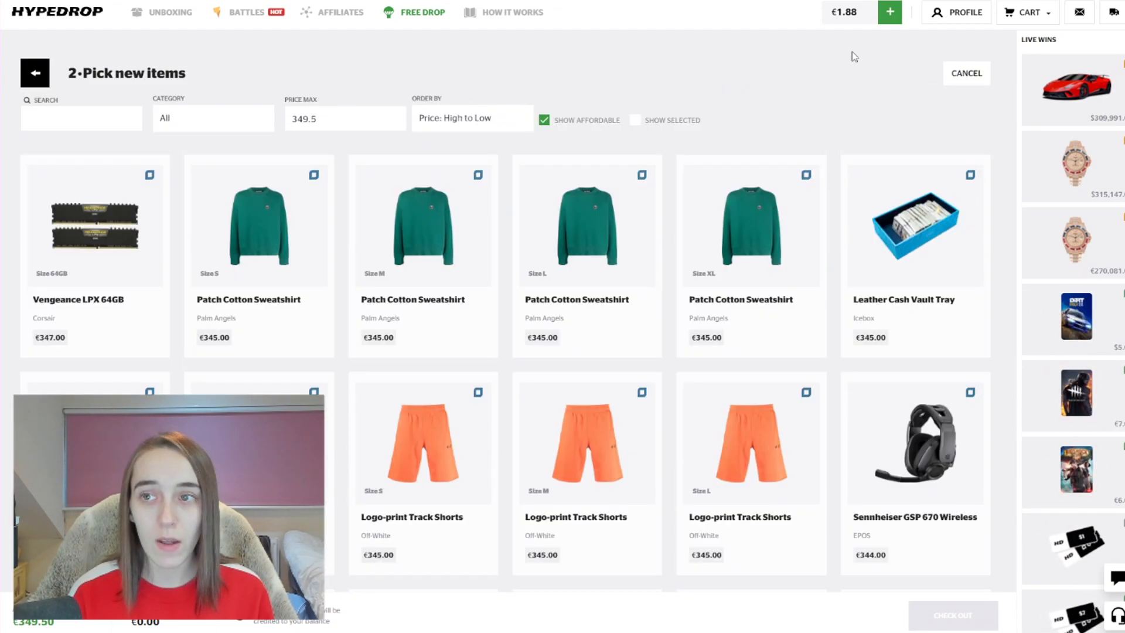
click(889, 12)
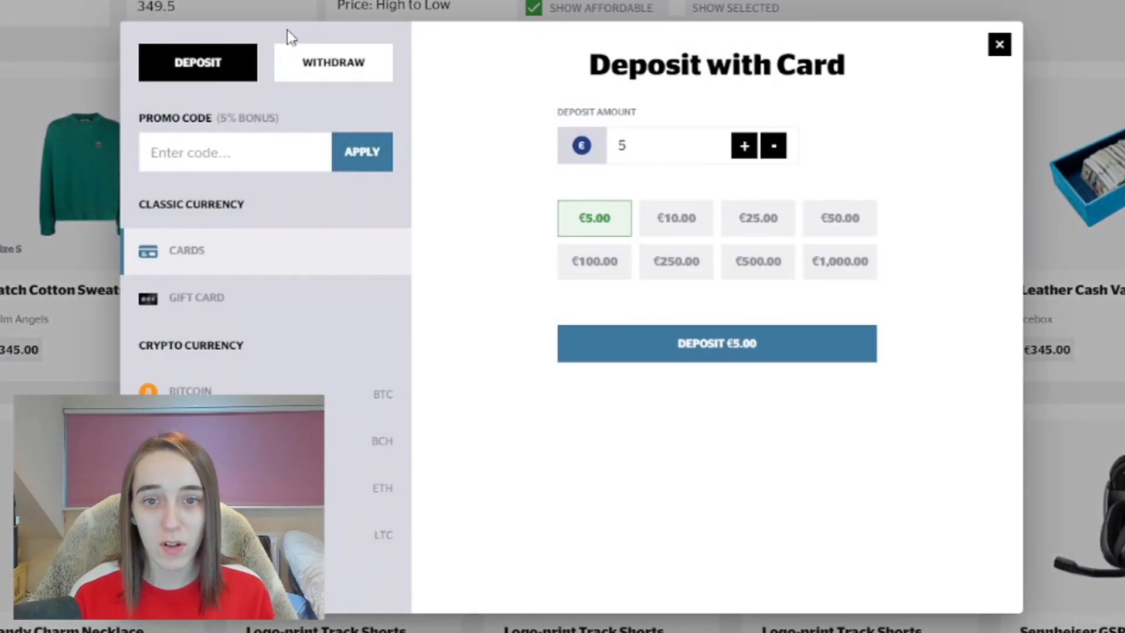
- Withdraw all 12 cart items worth €349.50 as ETH and confirm the request
click(332, 62)
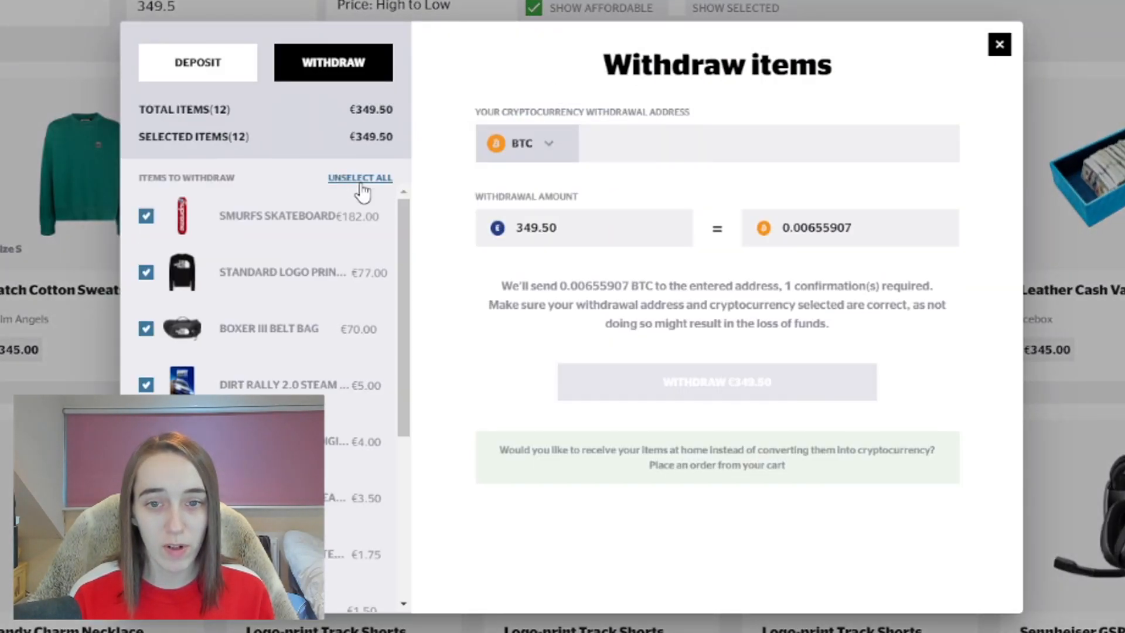
mouse_move(321, 308)
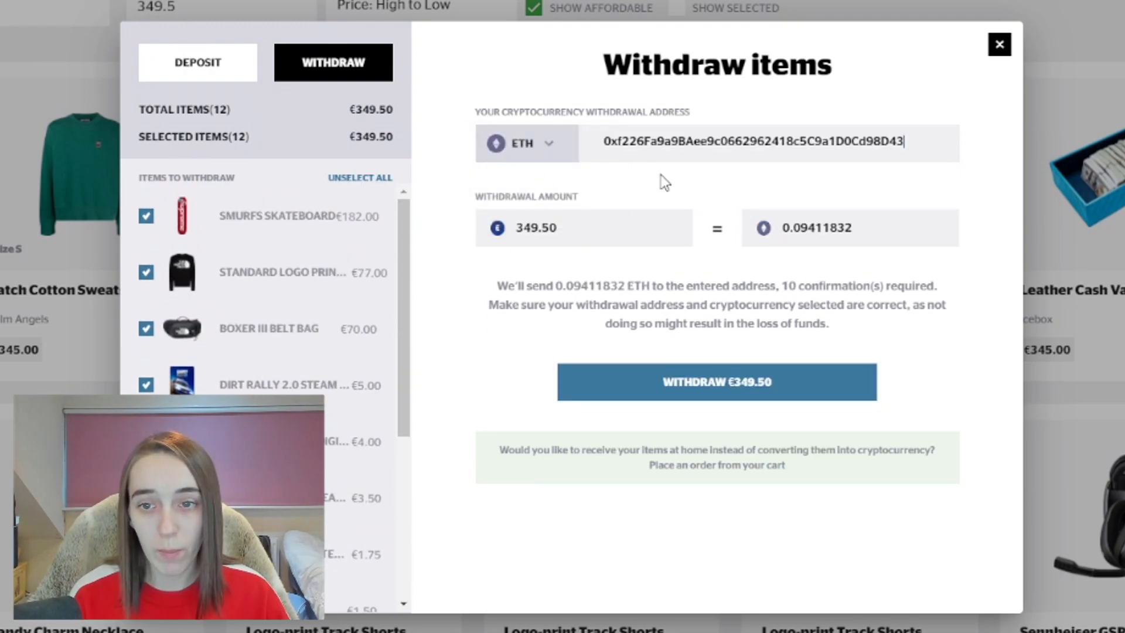
click(716, 381)
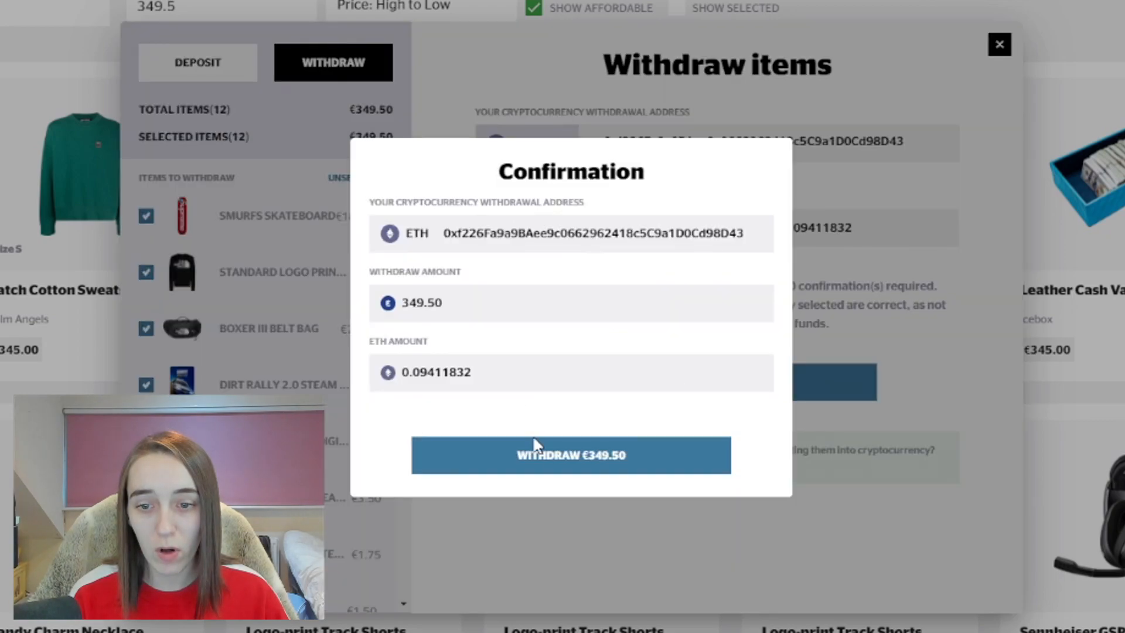
click(570, 454)
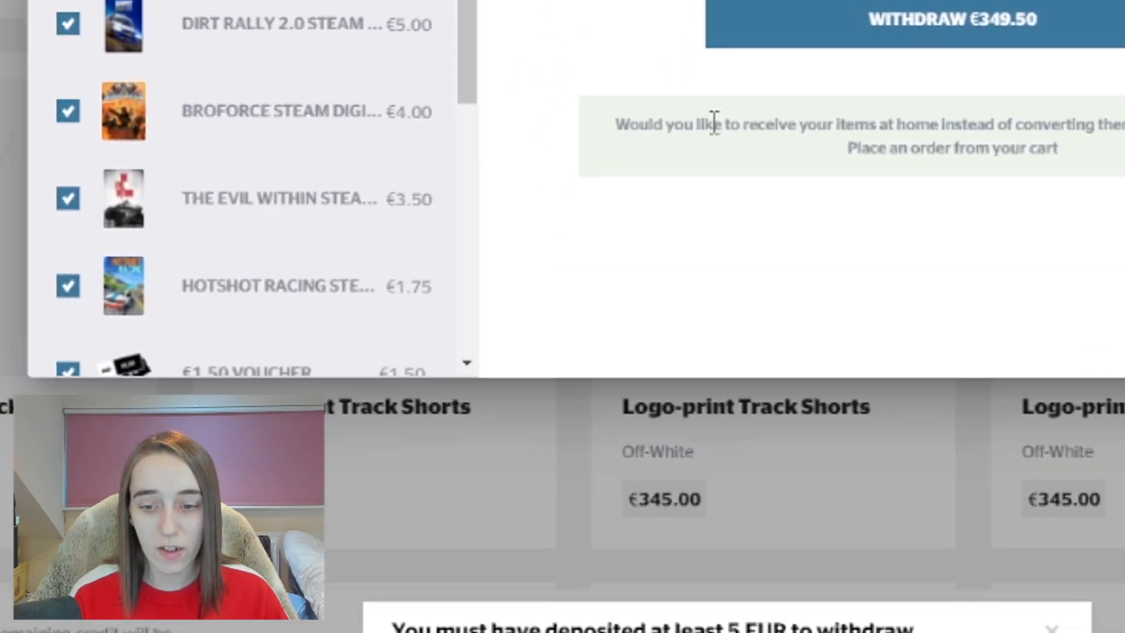
scroll(down, 3)
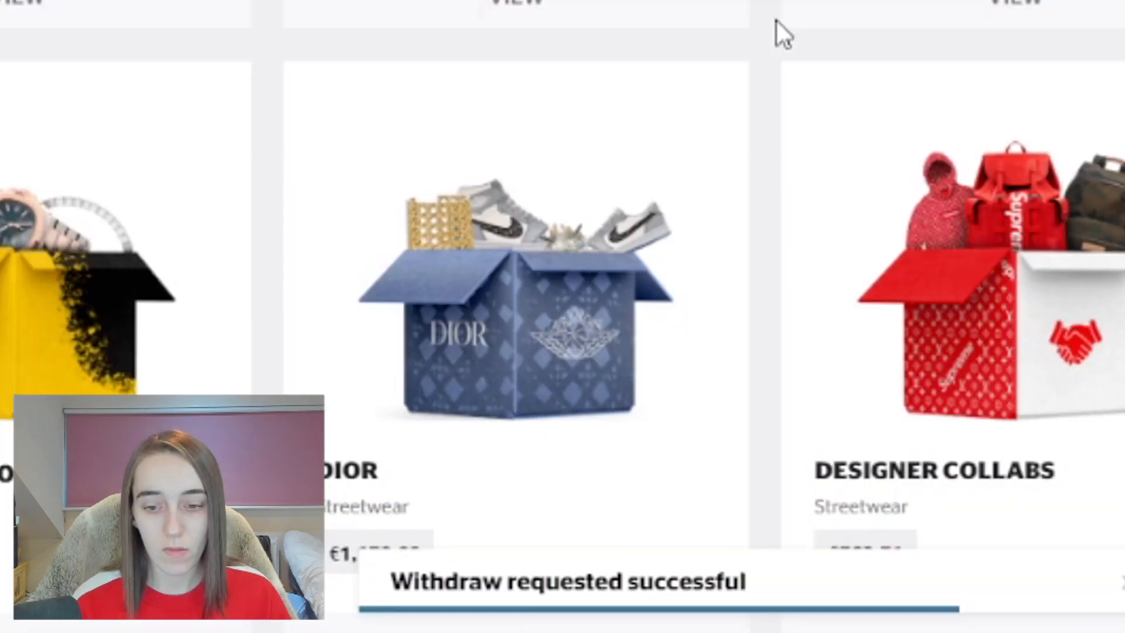
mouse_move(775, 588)
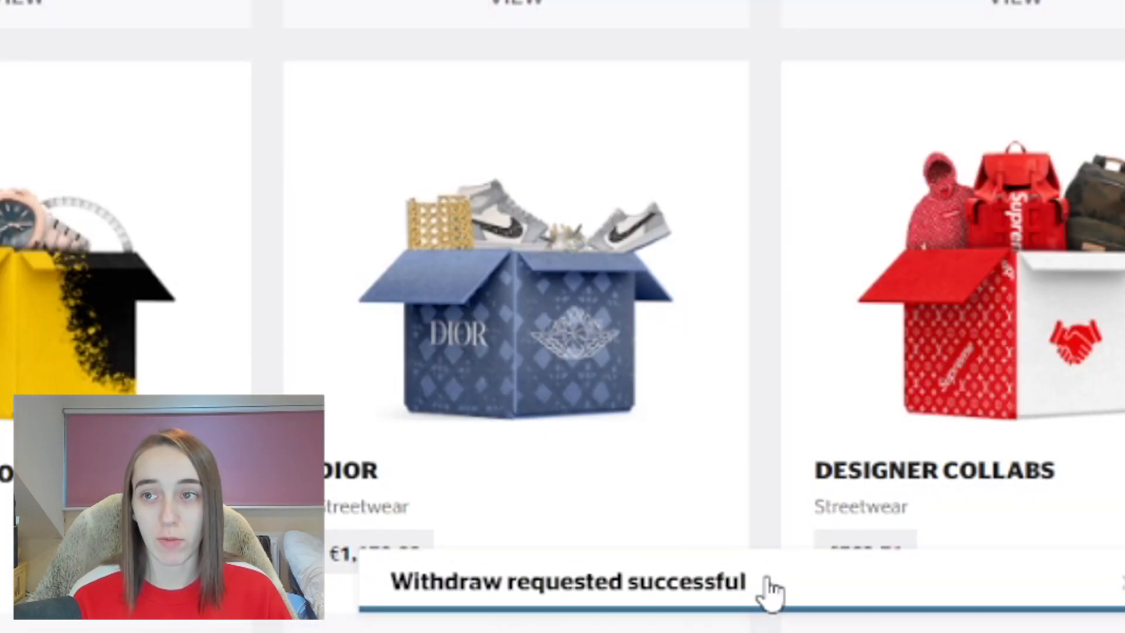